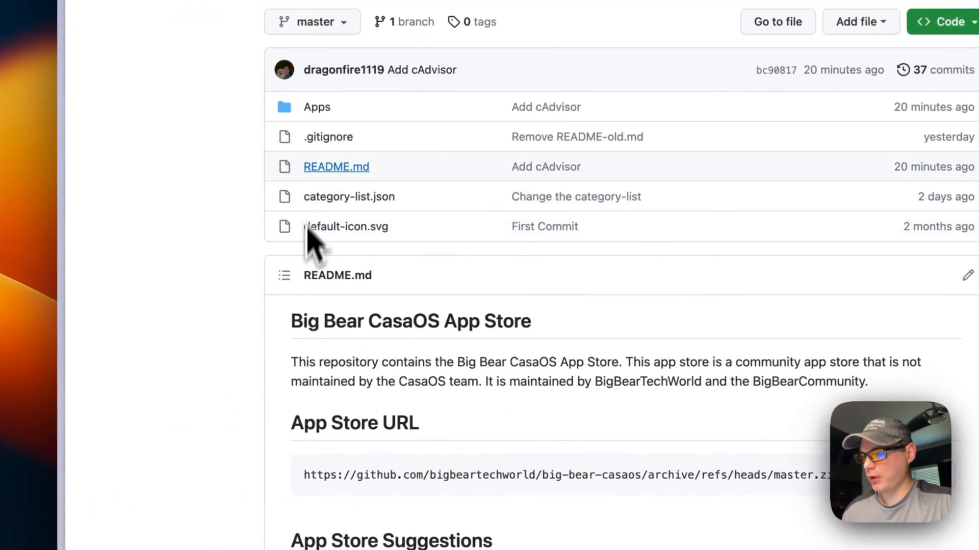
# Step: Scroll through the big-bear-casaos repository README to review its contents
pyautogui.scroll(-3)
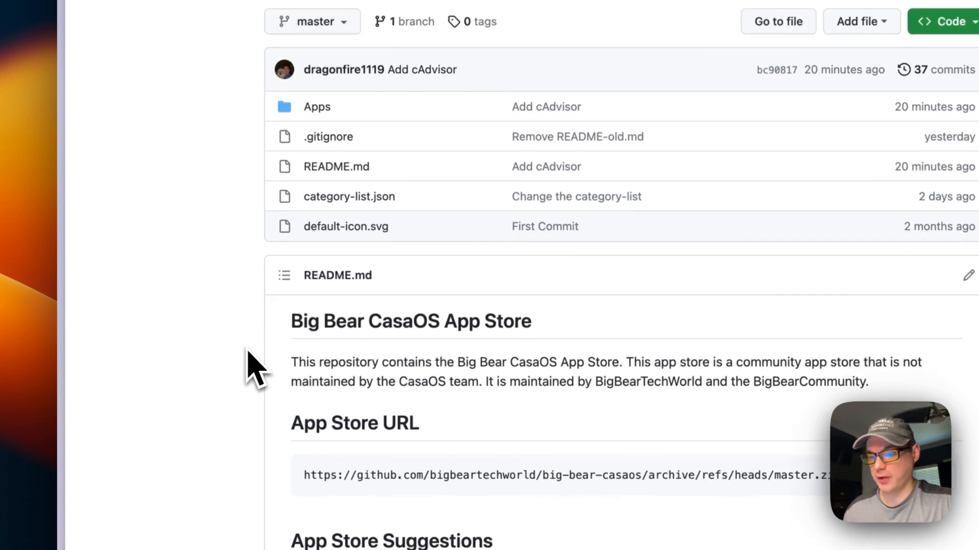
pyautogui.scroll(-3)
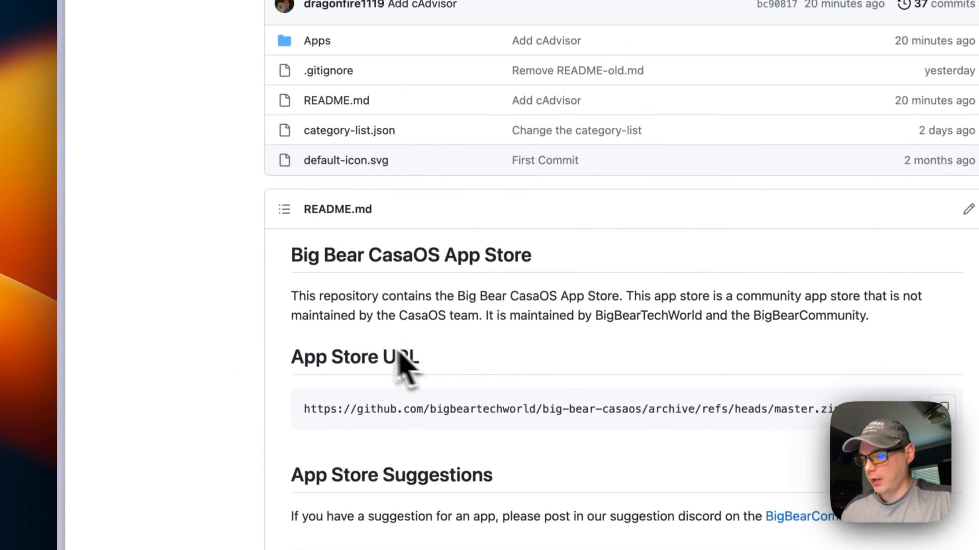
pyautogui.scroll(-3)
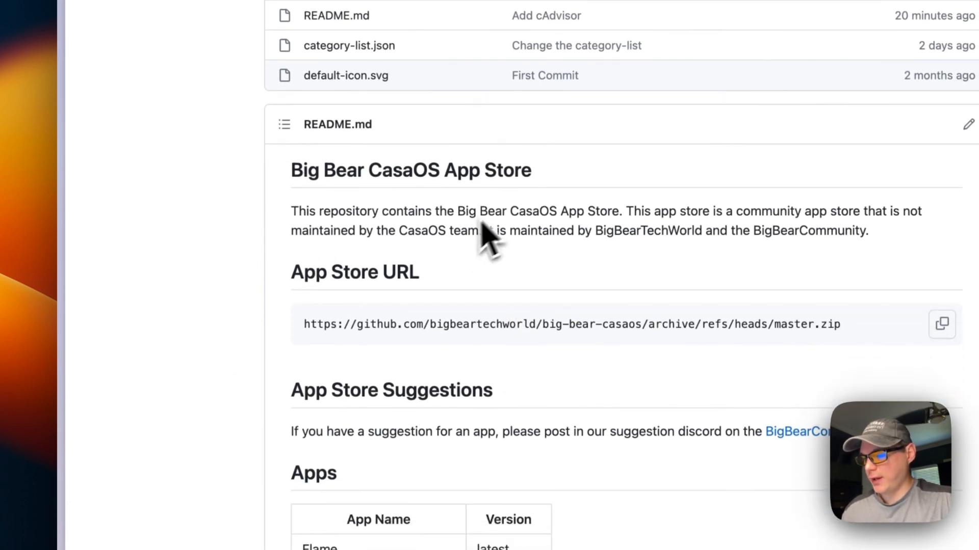
pyautogui.scroll(-3)
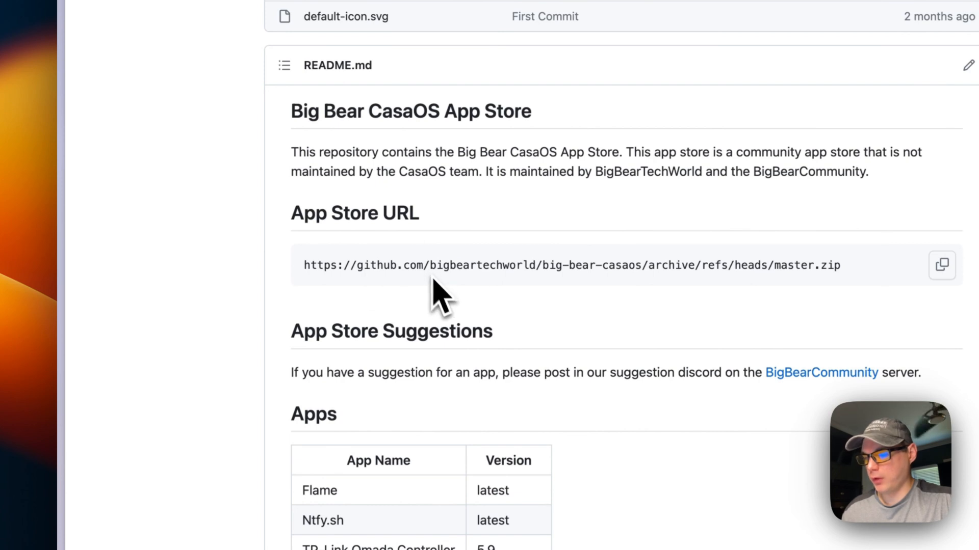
pyautogui.scroll(-3)
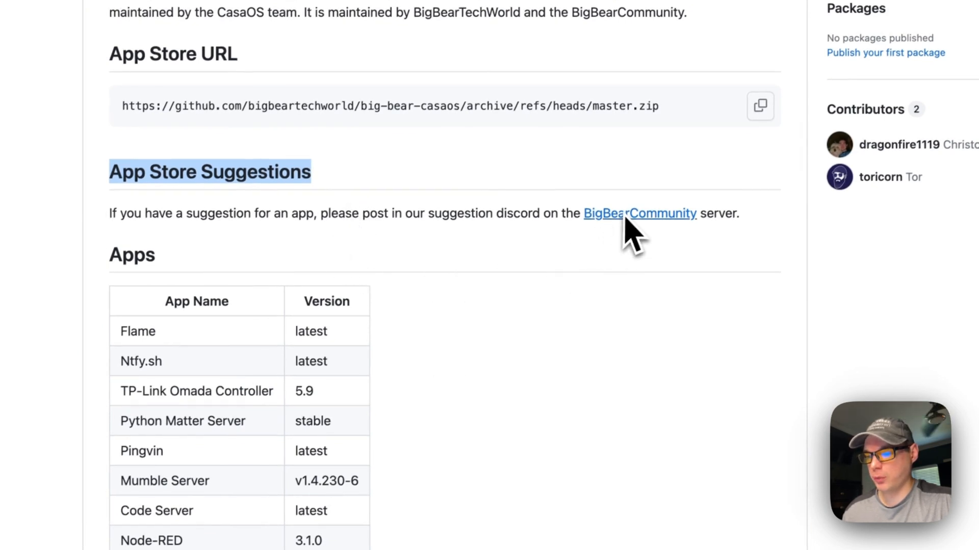
pyautogui.moveTo(481, 390)
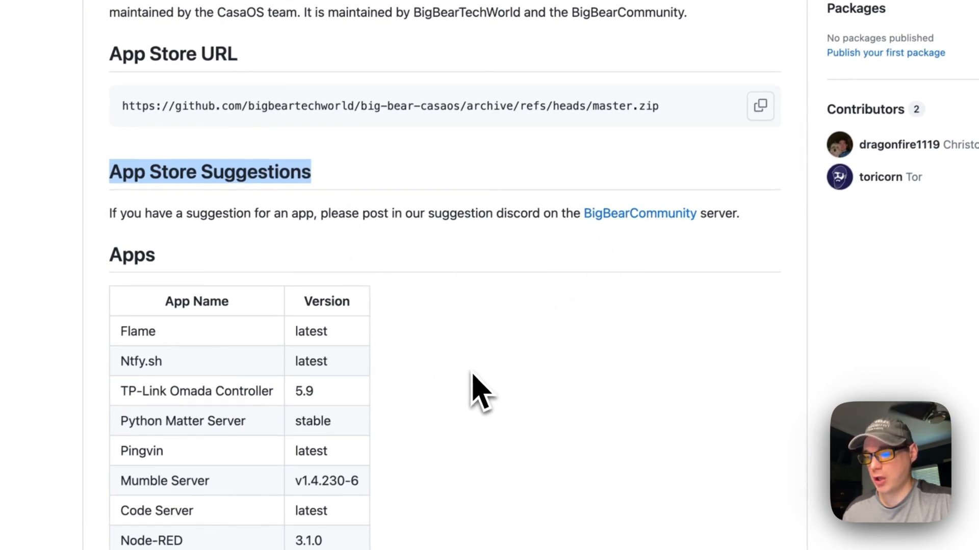
pyautogui.scroll(-3)
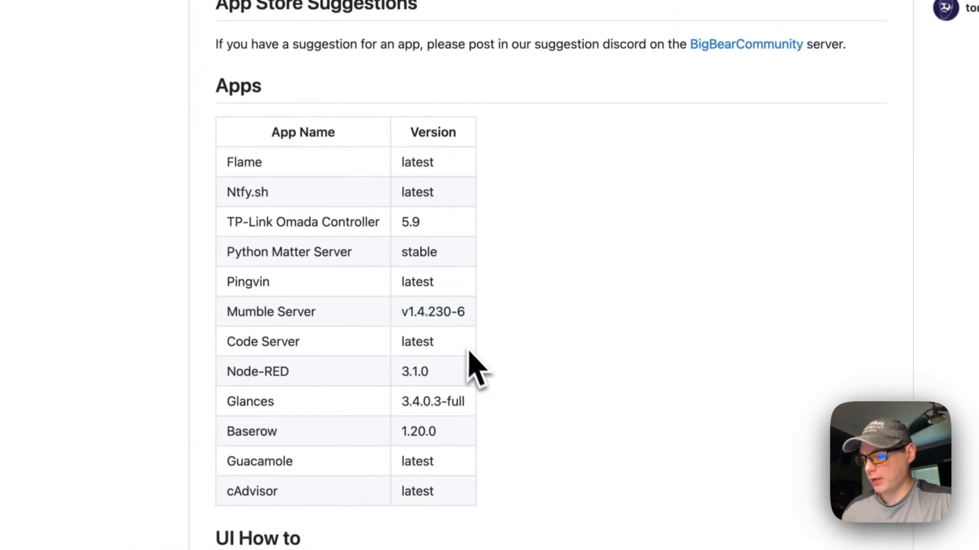
pyautogui.scroll(-3)
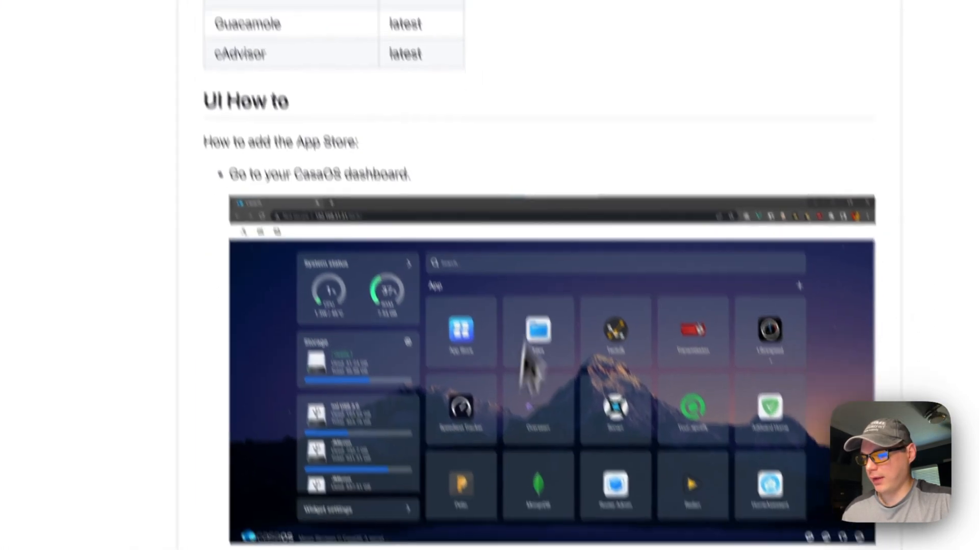
pyautogui.scroll(-3)
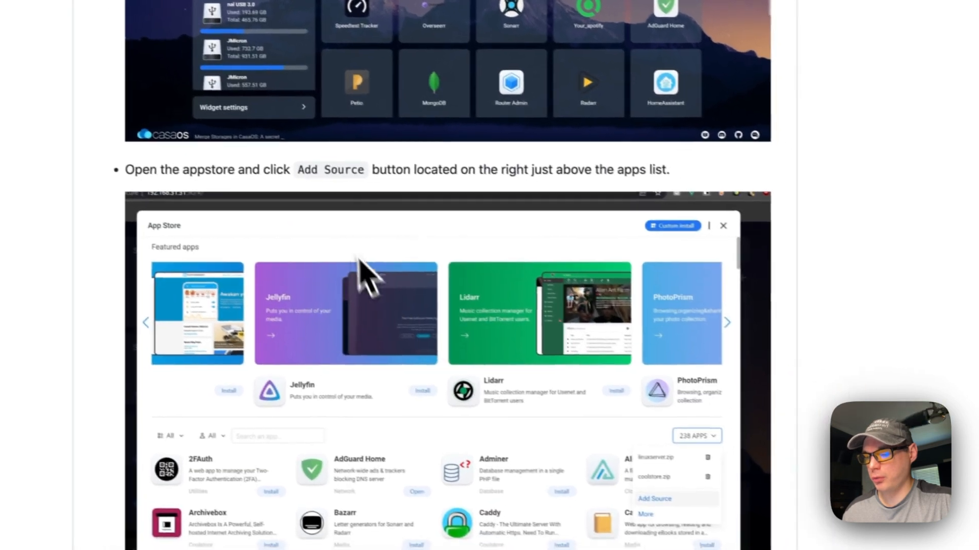
pyautogui.scroll(-3)
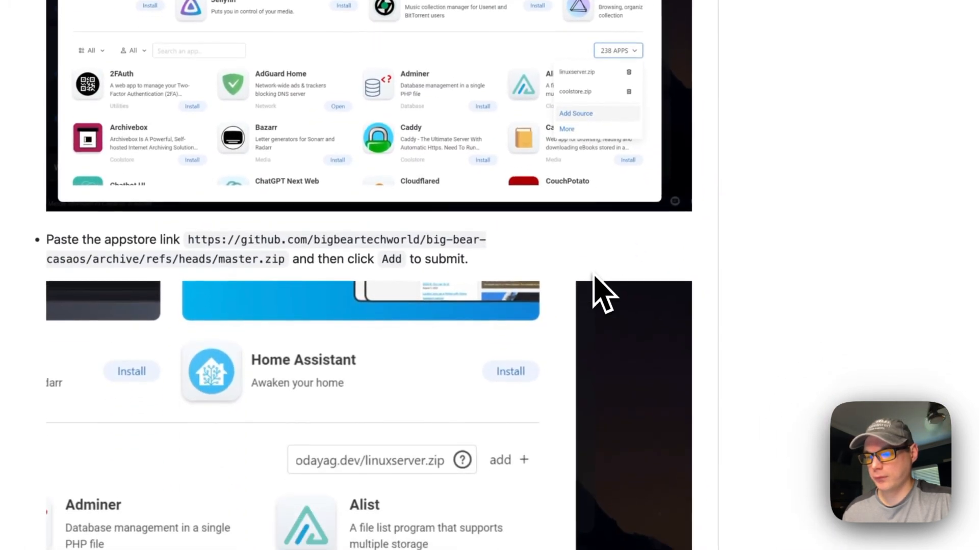
pyautogui.scroll(-3)
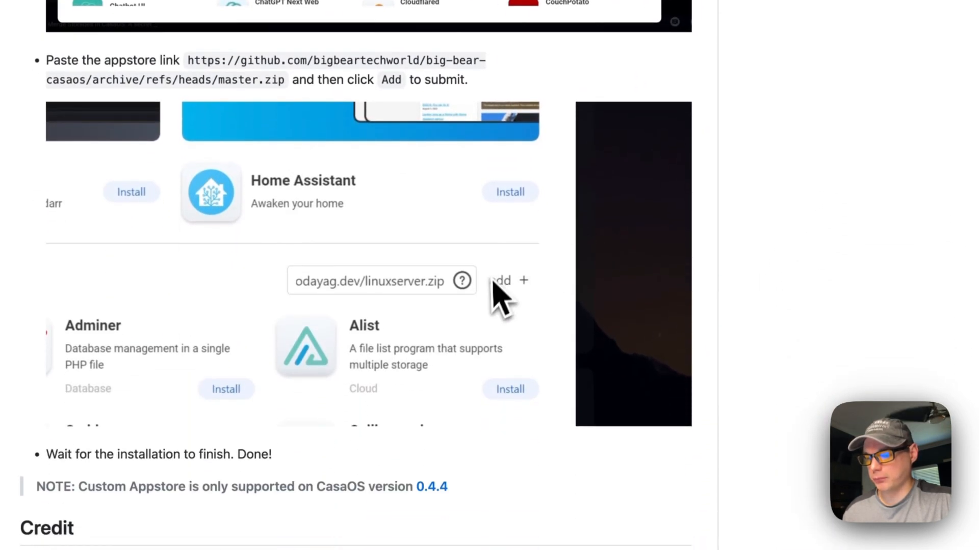
pyautogui.scroll(-3)
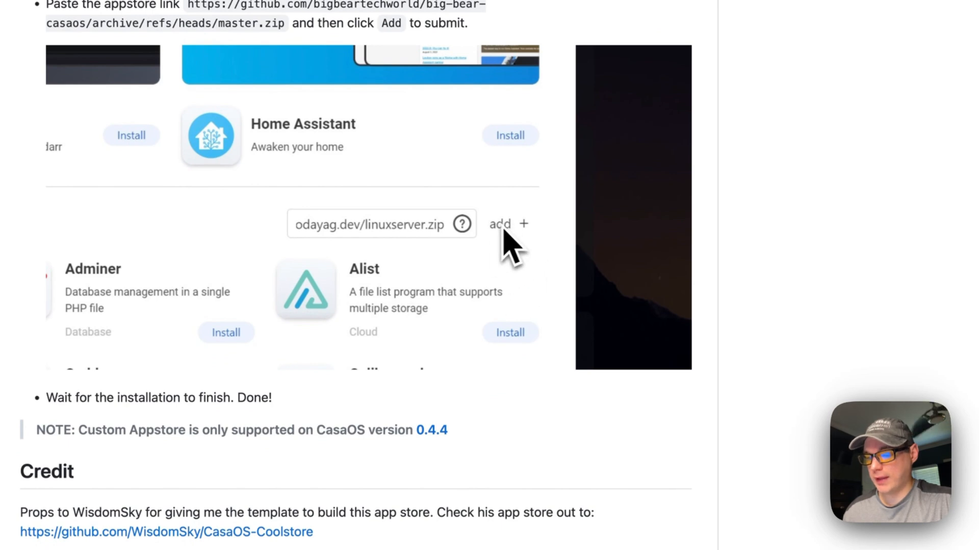
pyautogui.scroll(-3)
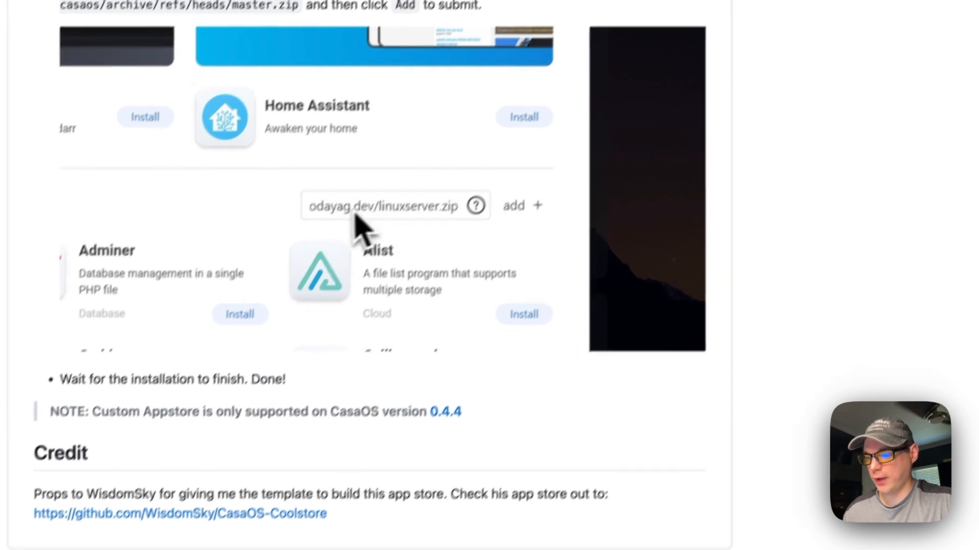
pyautogui.scroll(-3)
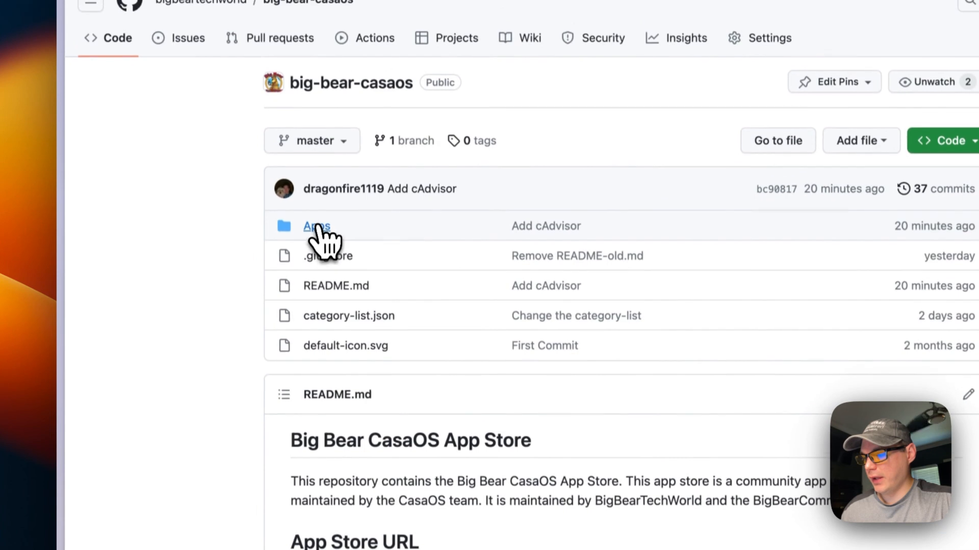
# Step: Browse the repository's Apps folder, viewing baserow's docker-compose.yml and the cadvisor folder, then return home
pyautogui.click(316, 227)
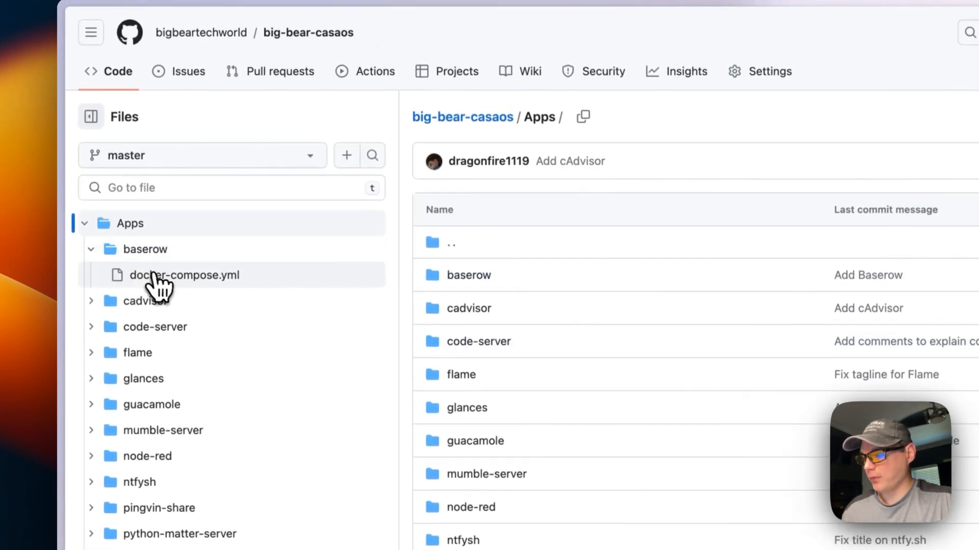
pyautogui.click(185, 274)
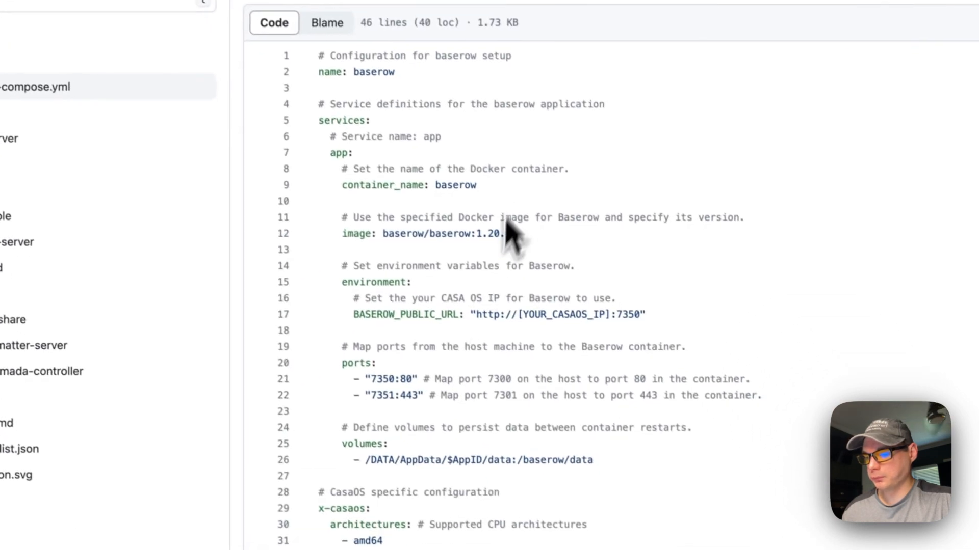
pyautogui.scroll(-3)
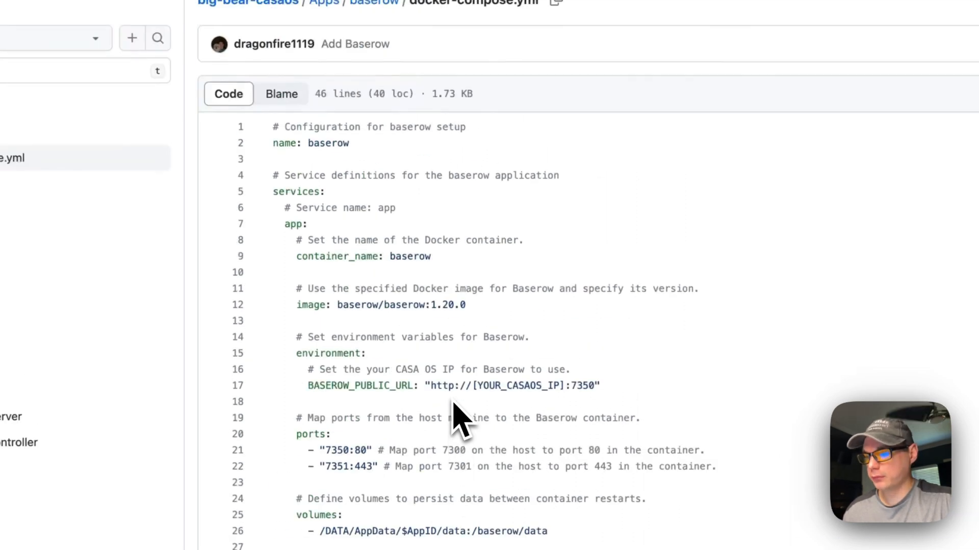
pyautogui.scroll(-3)
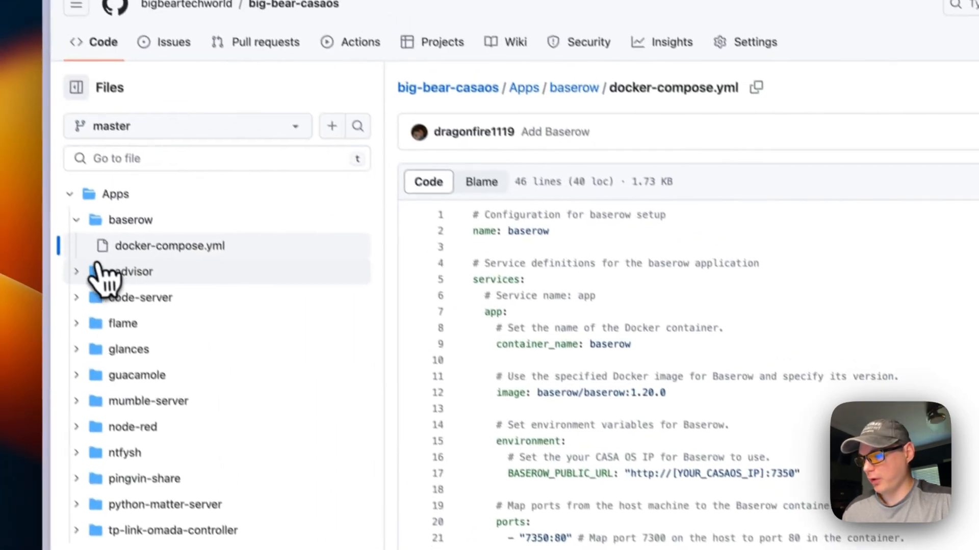
pyautogui.click(128, 271)
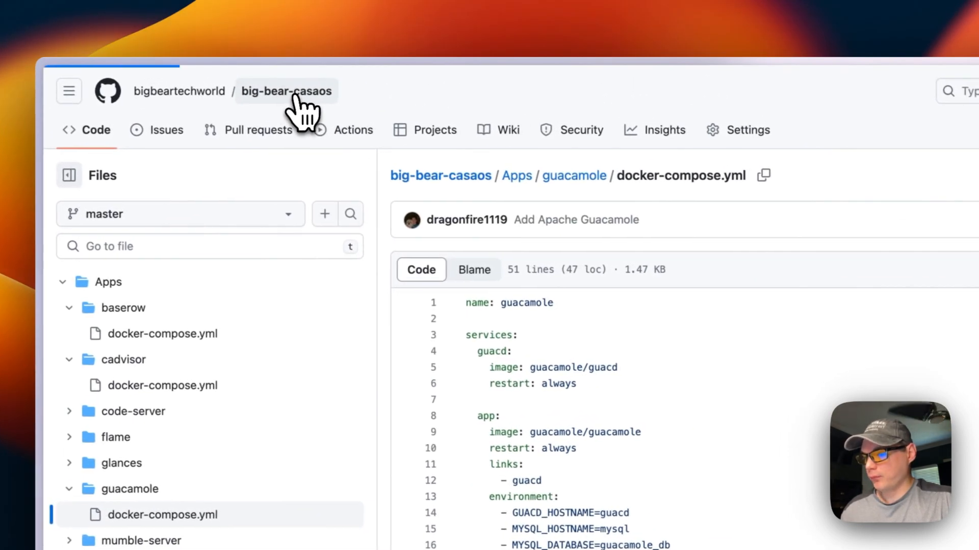
pyautogui.click(286, 91)
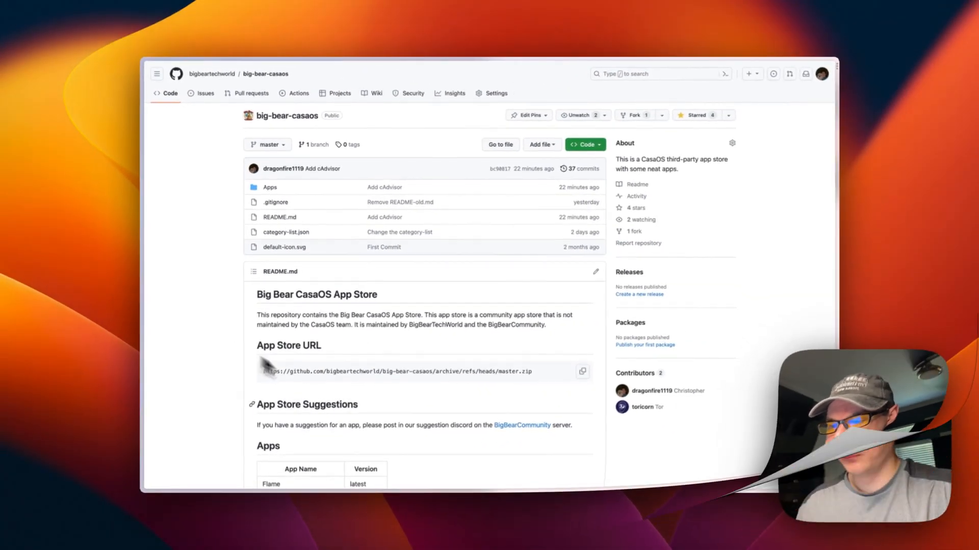
# Step: Copy the Big Bear App Store URL (master.zip link) from the README
pyautogui.scroll(-3)
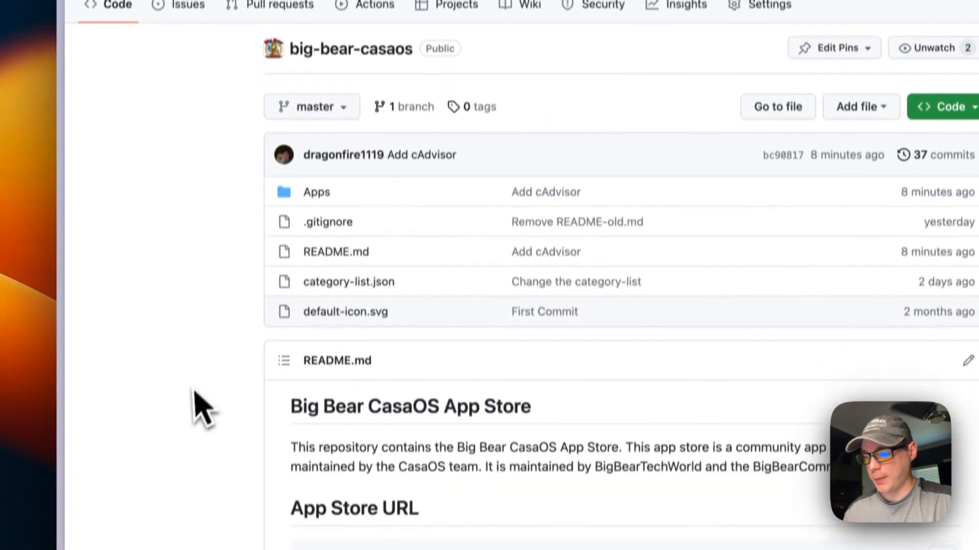
pyautogui.scroll(-3)
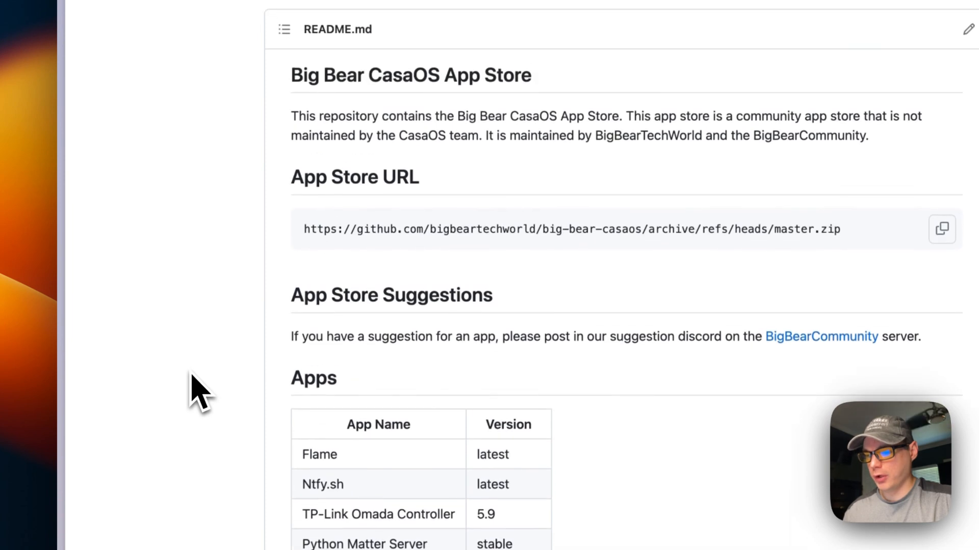
pyautogui.scroll(-3)
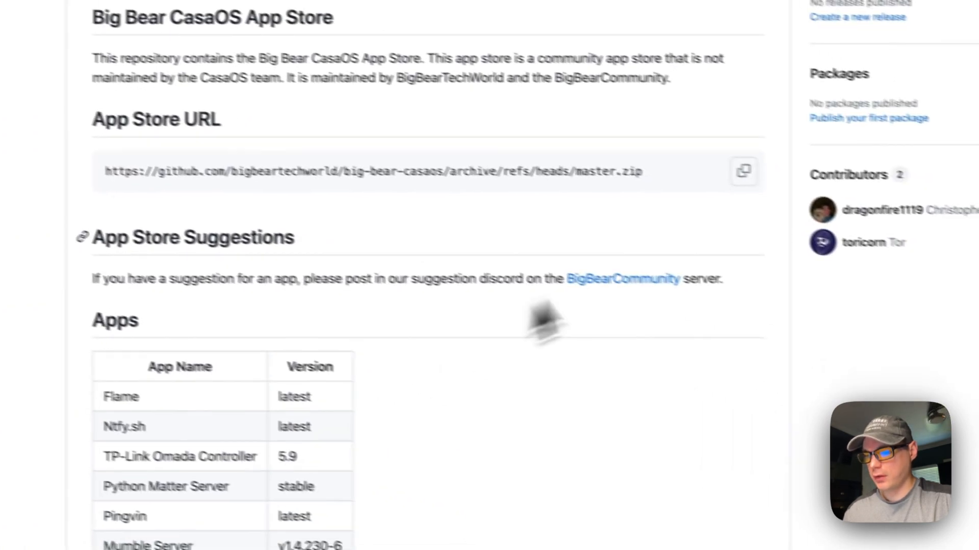
pyautogui.scroll(-3)
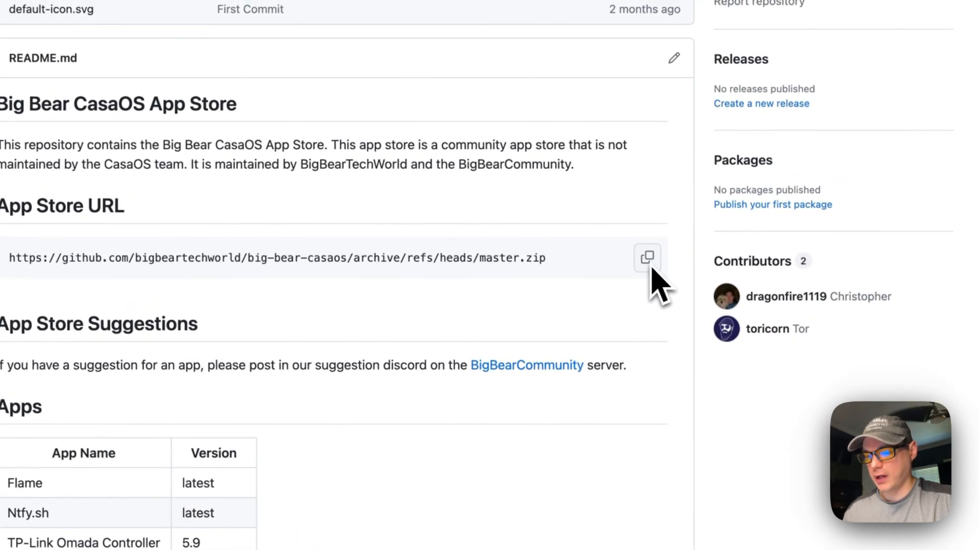
pyautogui.click(647, 258)
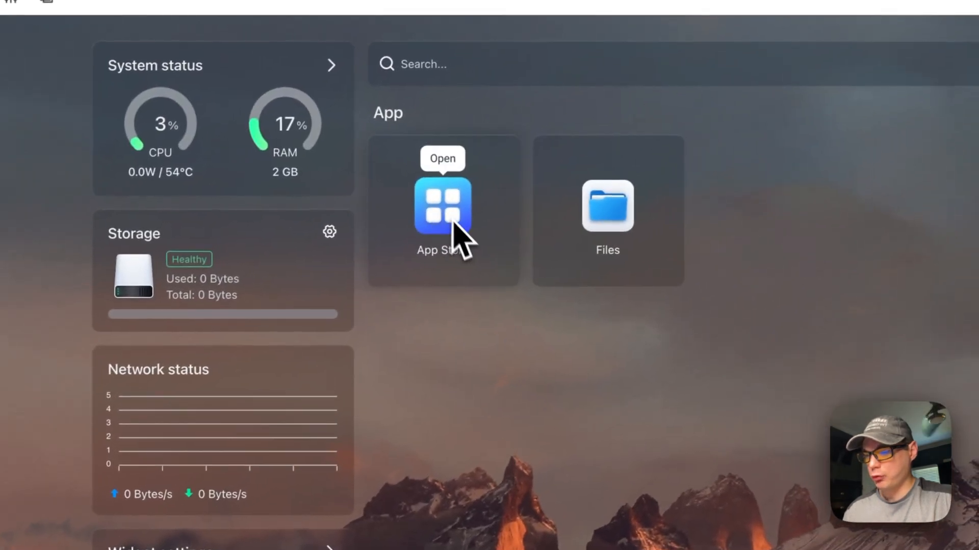
# Step: Paste the copied Big Bear store URL into the App Store's source field
pyautogui.click(442, 206)
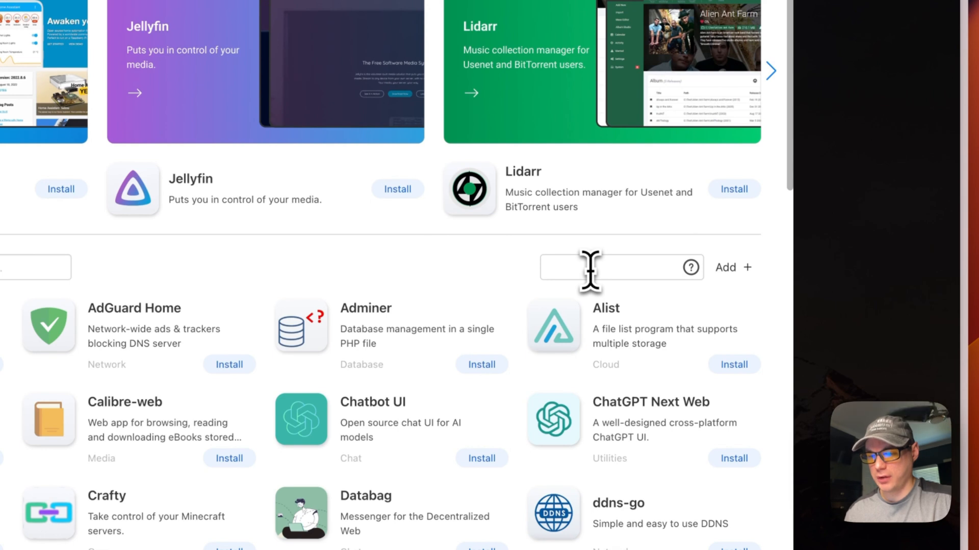
pyautogui.press('cmd+v')
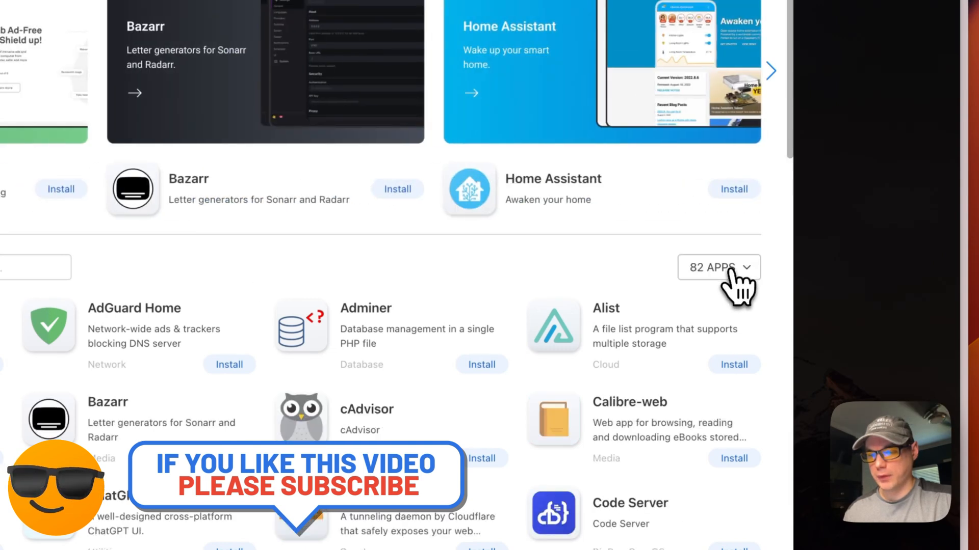
pyautogui.moveTo(699, 294)
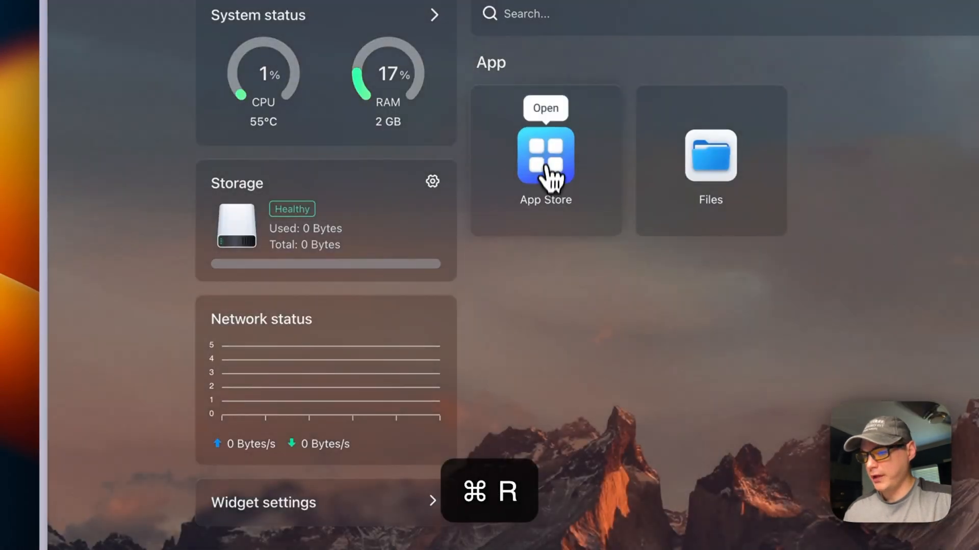
# Step: Filter the App Store by the BigBearCasaOS category and browse its apps
pyautogui.click(544, 153)
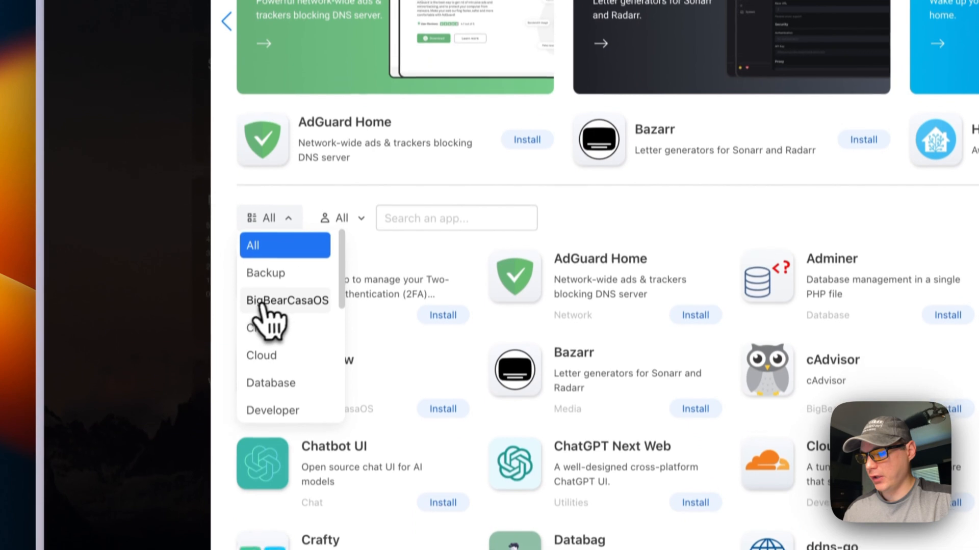
pyautogui.click(286, 300)
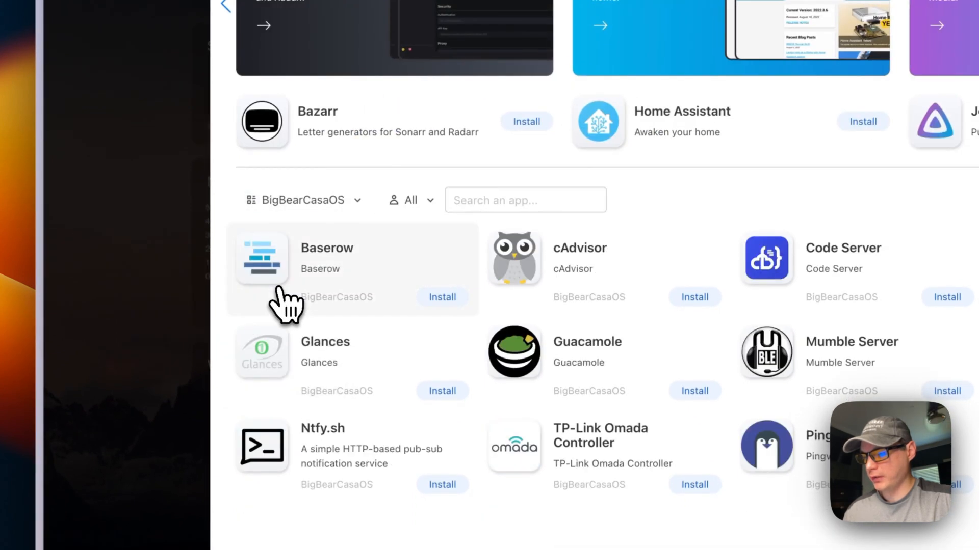
pyautogui.scroll(-3)
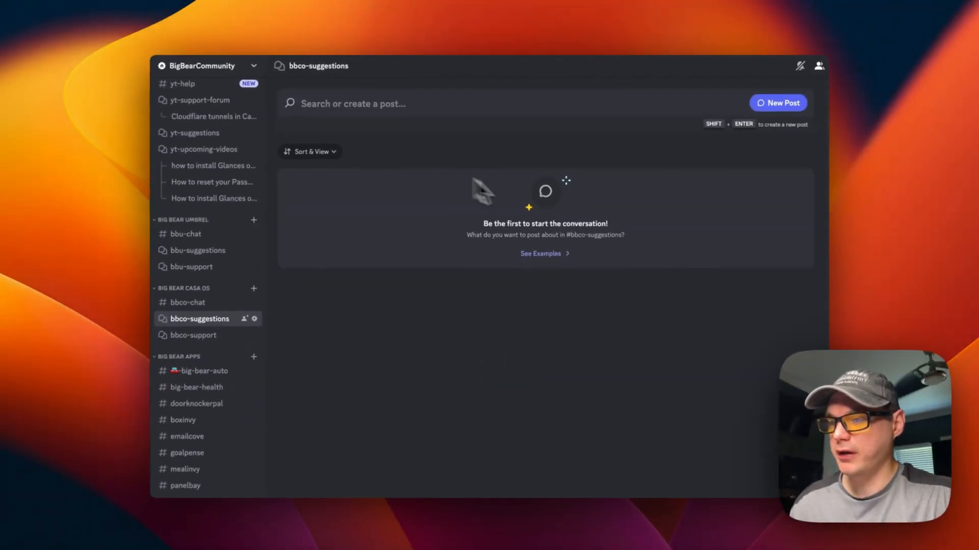
# Step: Start a new post draft in the bbco-suggestions forum channel
pyautogui.click(777, 103)
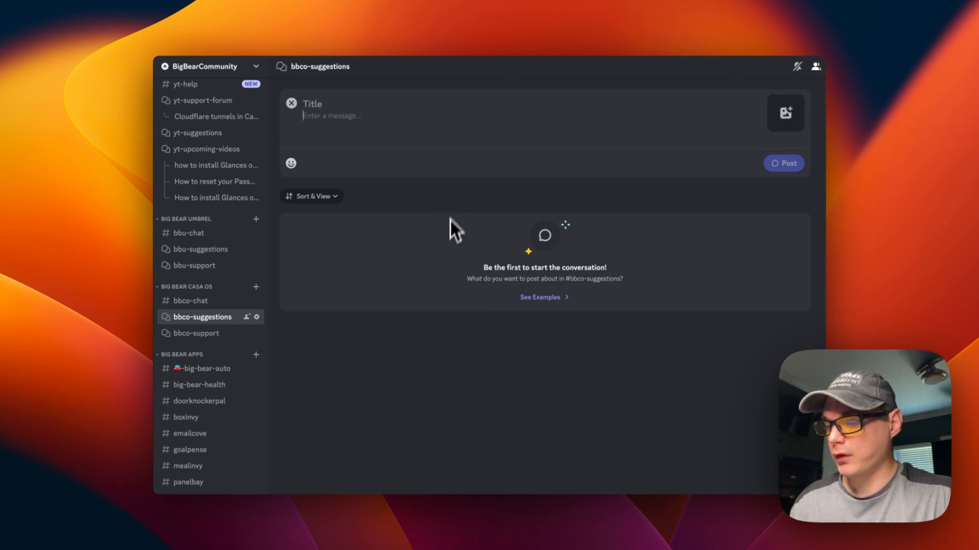
pyautogui.moveTo(430, 285)
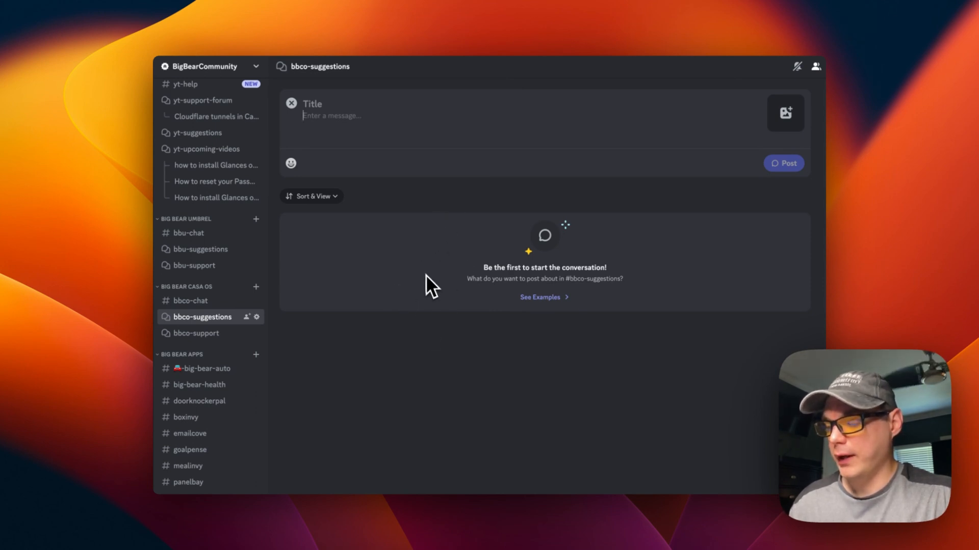
pyautogui.moveTo(410, 306)
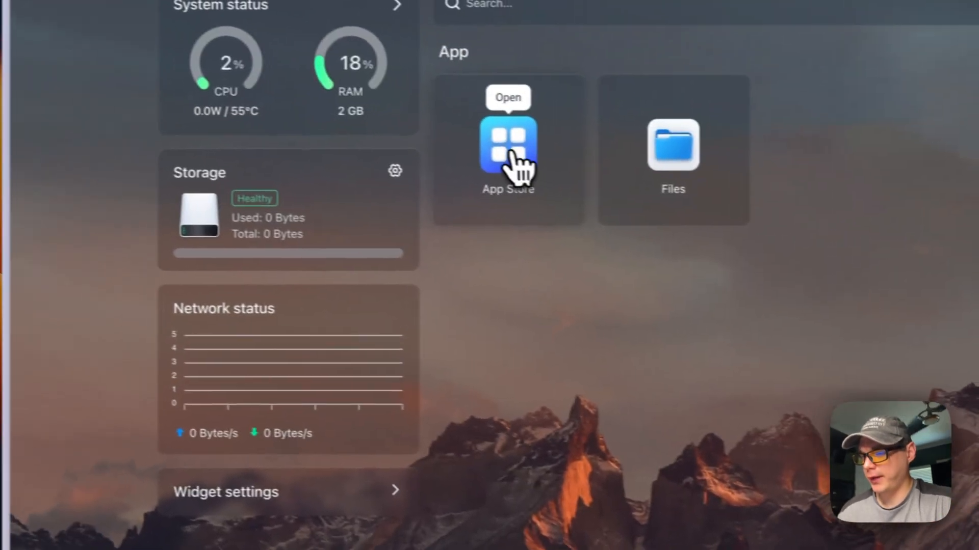
# Step: Filter the App Store to the BigBearCasaOS category and locate Flame
pyautogui.click(508, 137)
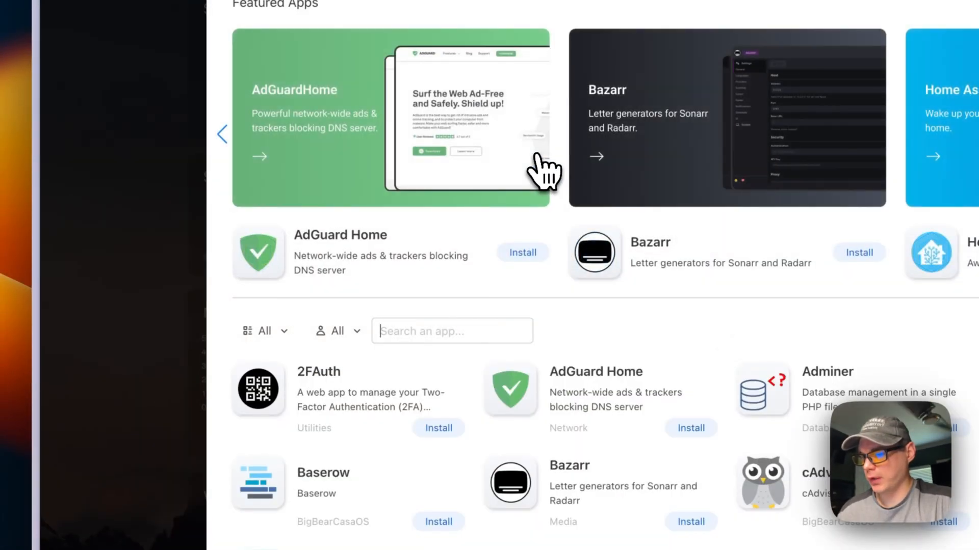
pyautogui.click(262, 330)
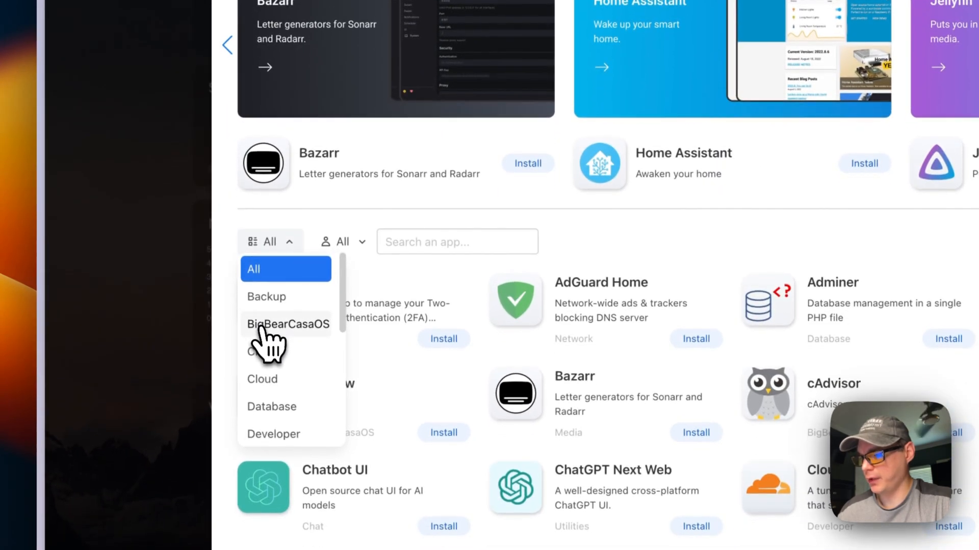
pyautogui.click(289, 324)
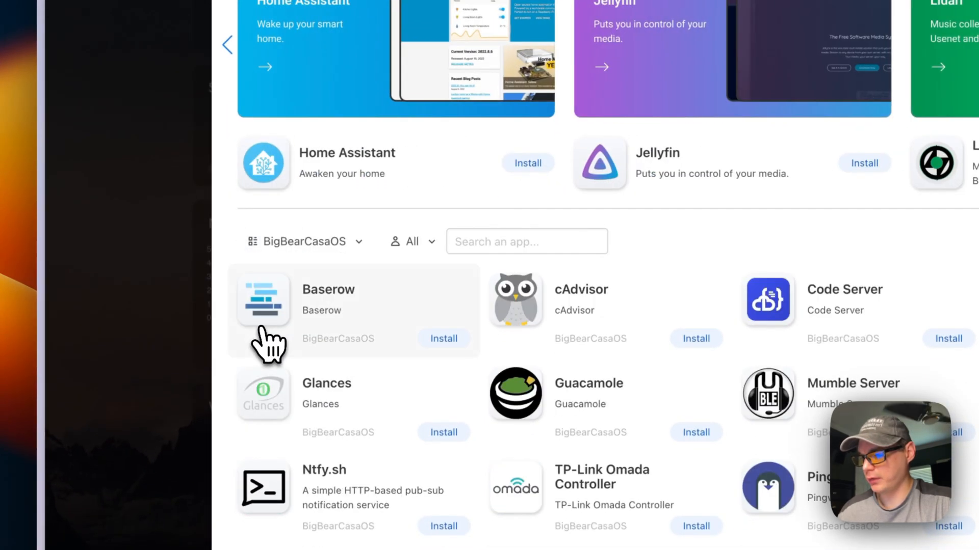
pyautogui.scroll(-3)
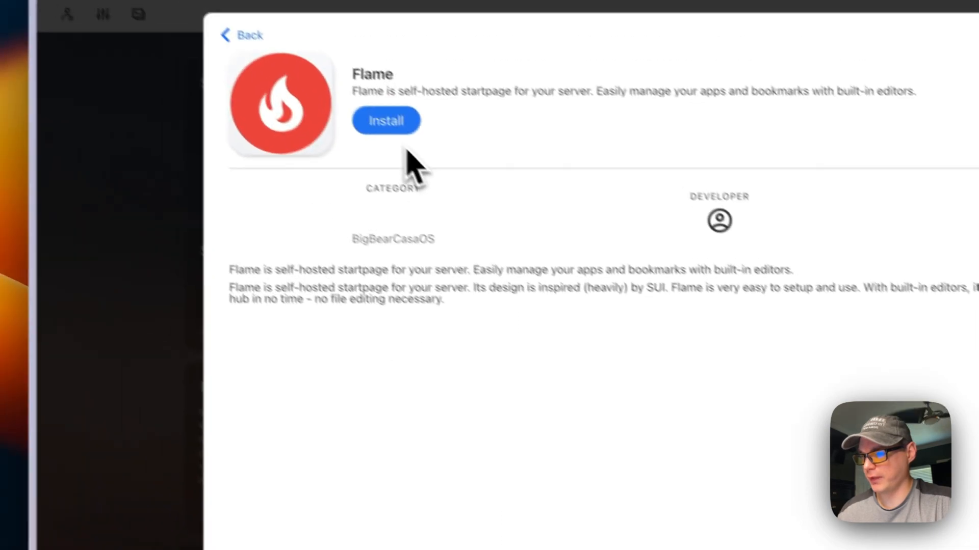
# Step: Install the Flame app and dismiss the finished installation notice
pyautogui.click(386, 120)
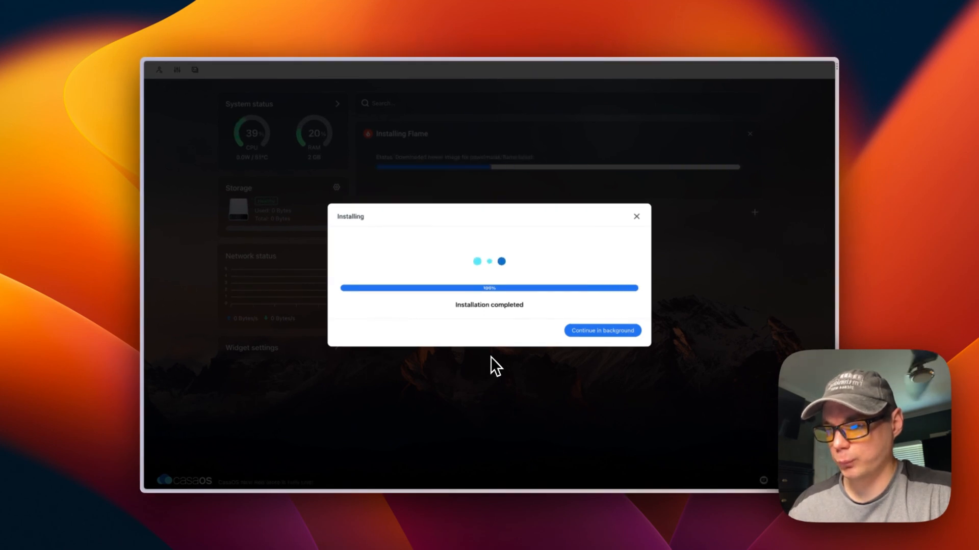
pyautogui.click(602, 330)
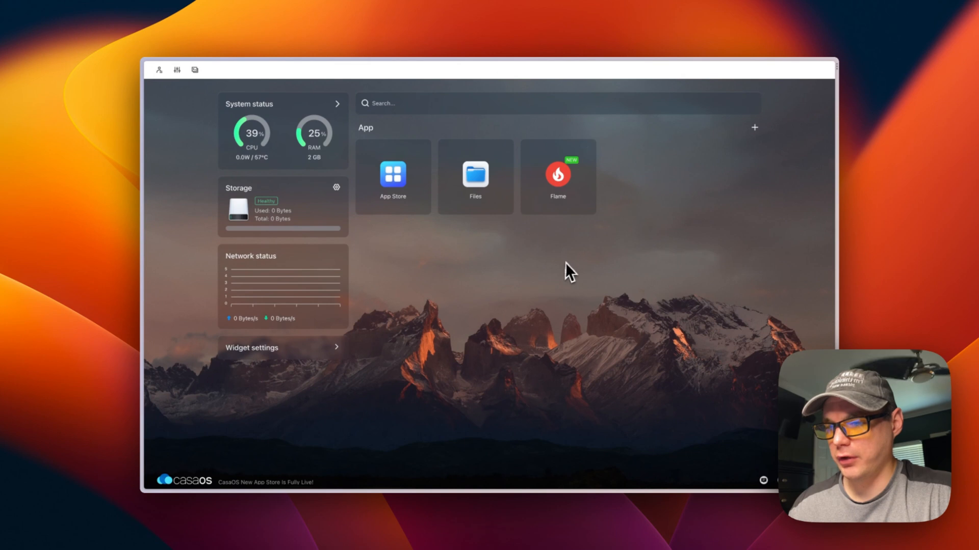
pyautogui.moveTo(507, 288)
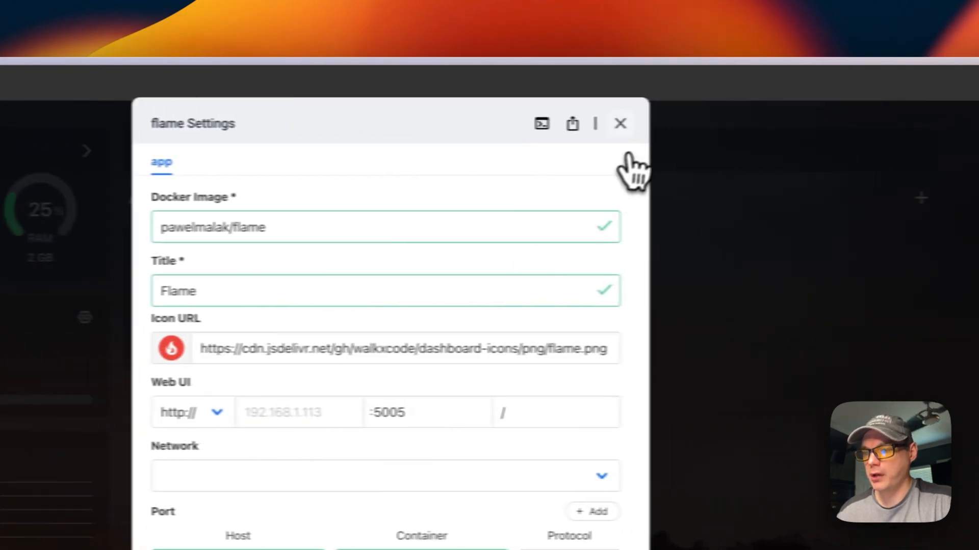
pyautogui.click(620, 124)
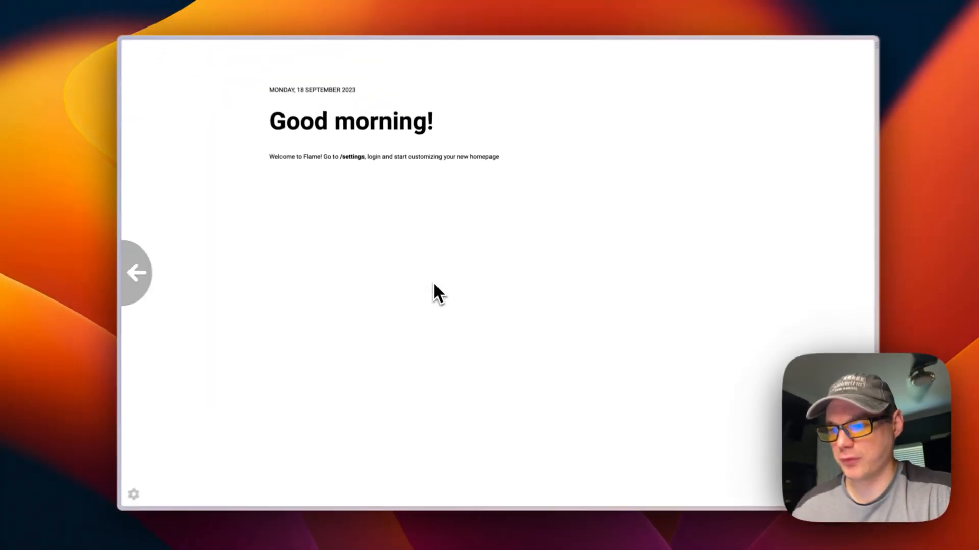
pyautogui.click(136, 274)
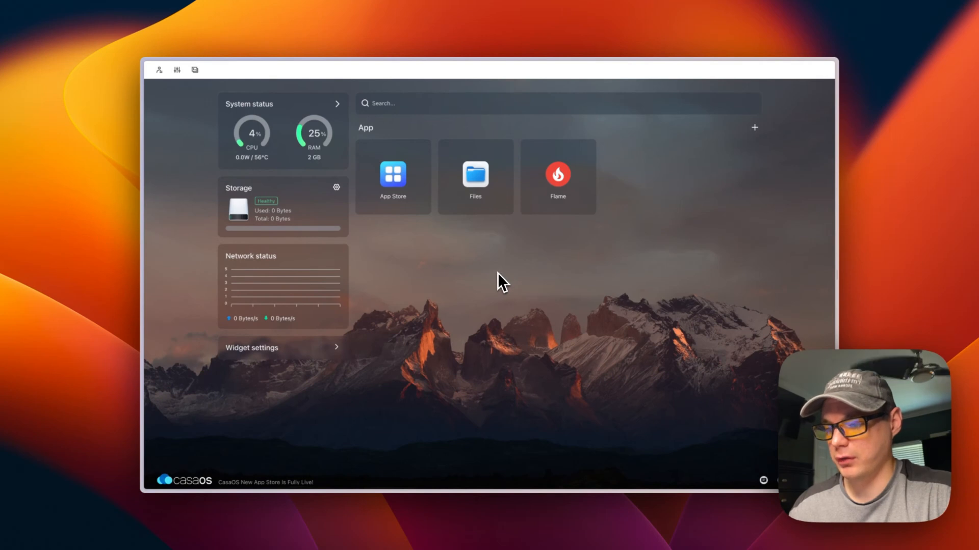